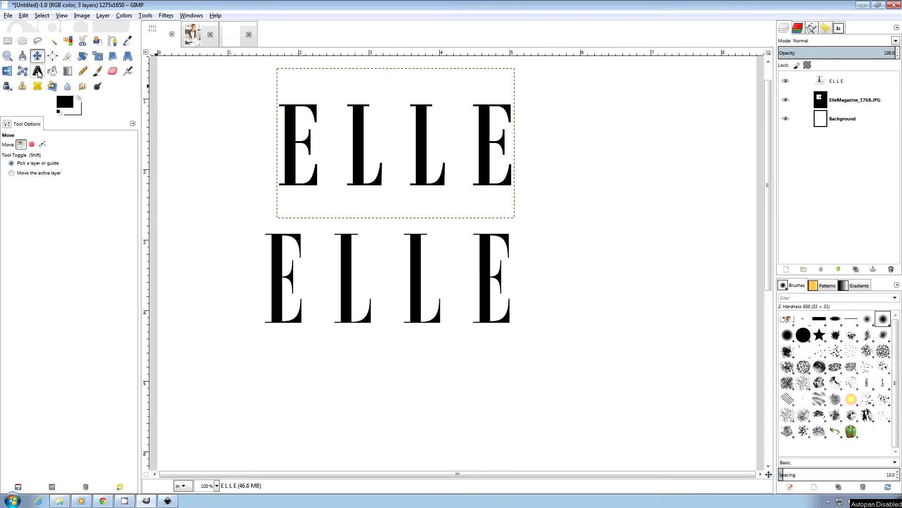
# - Choose the Bezier tool in straight-line mode and start tracing the second L's outline
pyautogui.click(37, 71)
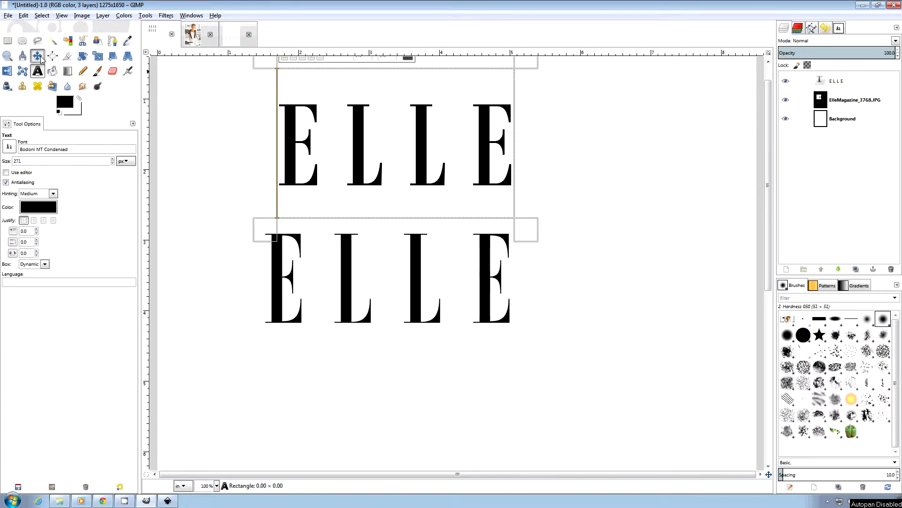
pyautogui.click(36, 56)
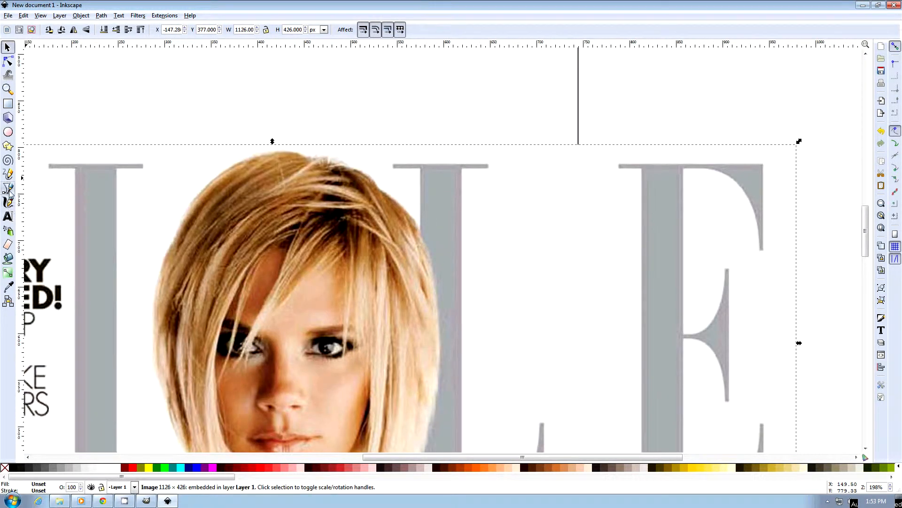
pyautogui.click(8, 187)
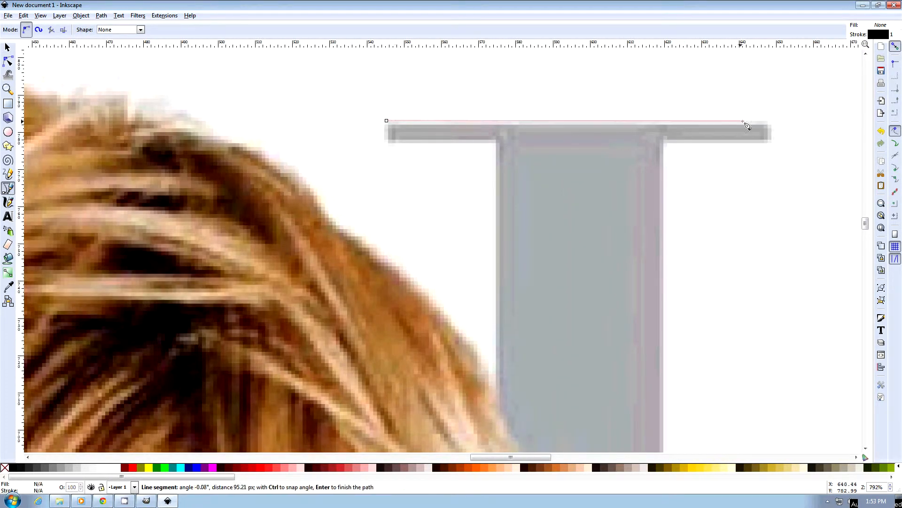
pyautogui.moveTo(769, 122)
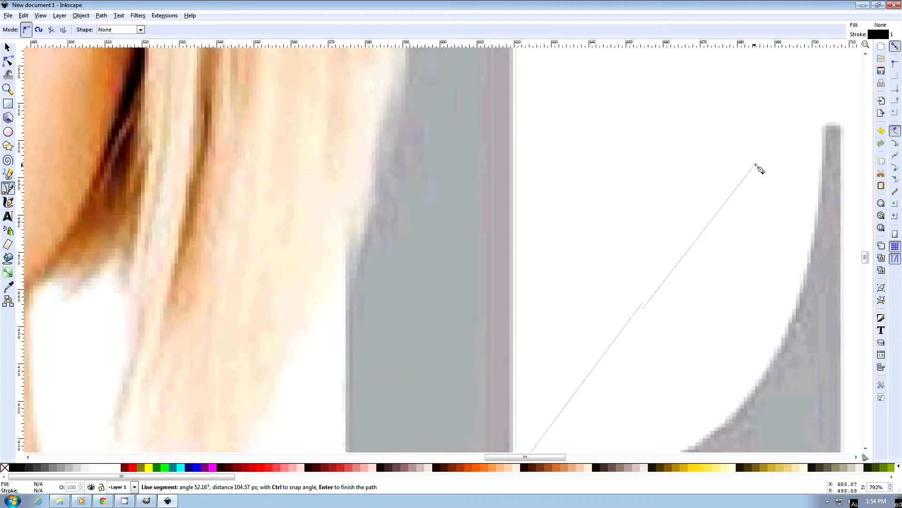
pyautogui.moveTo(820, 128)
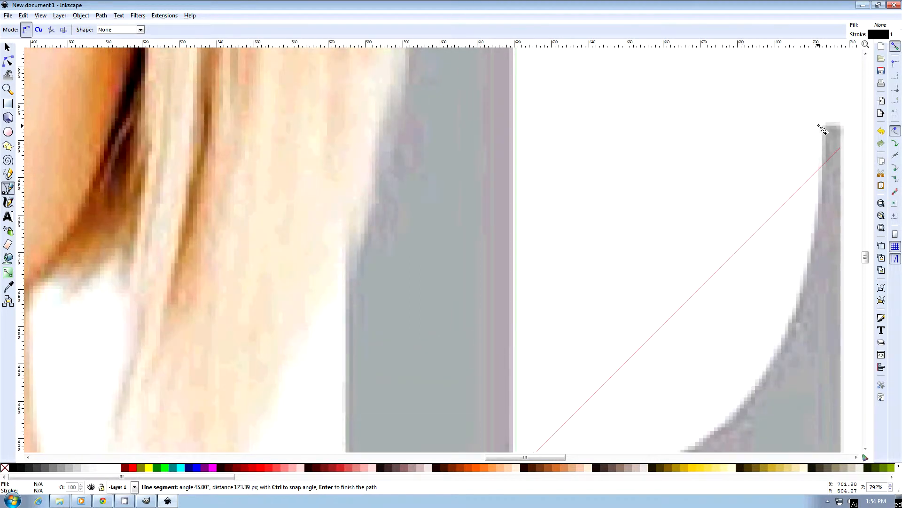
pyautogui.moveTo(837, 128)
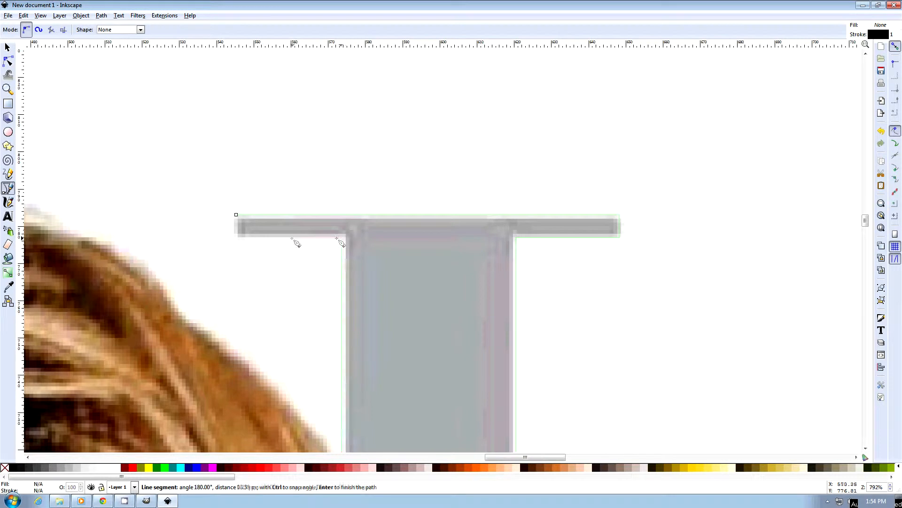
pyautogui.moveTo(238, 242)
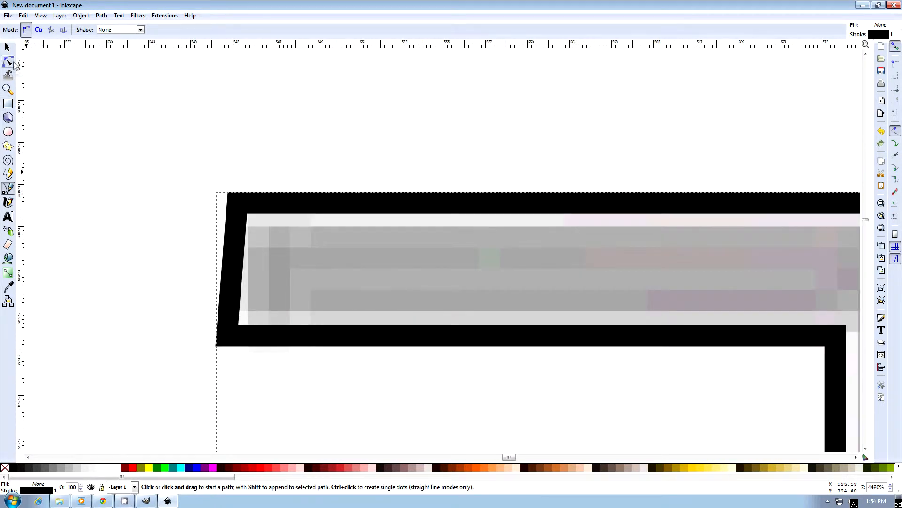
# - With the Node tool, bend the L outline's diagonal segment into a curve along its foot
pyautogui.click(8, 60)
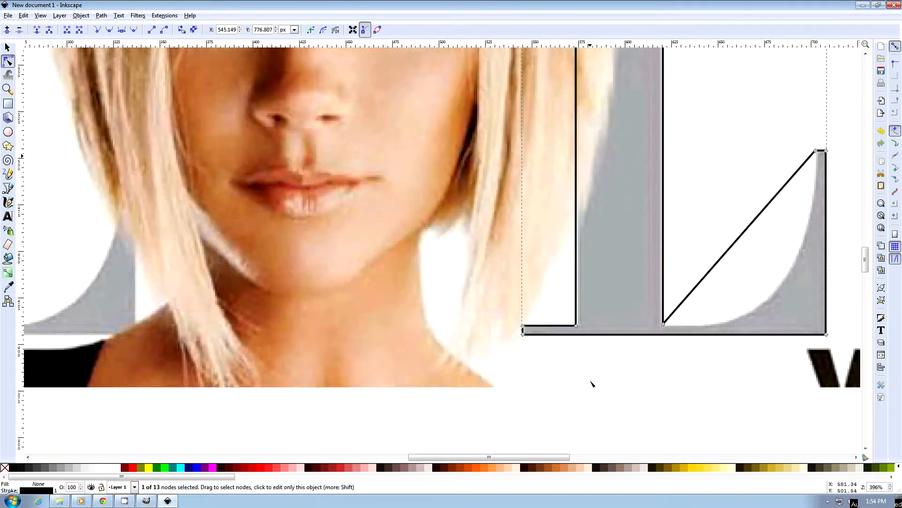
pyautogui.scroll(3)
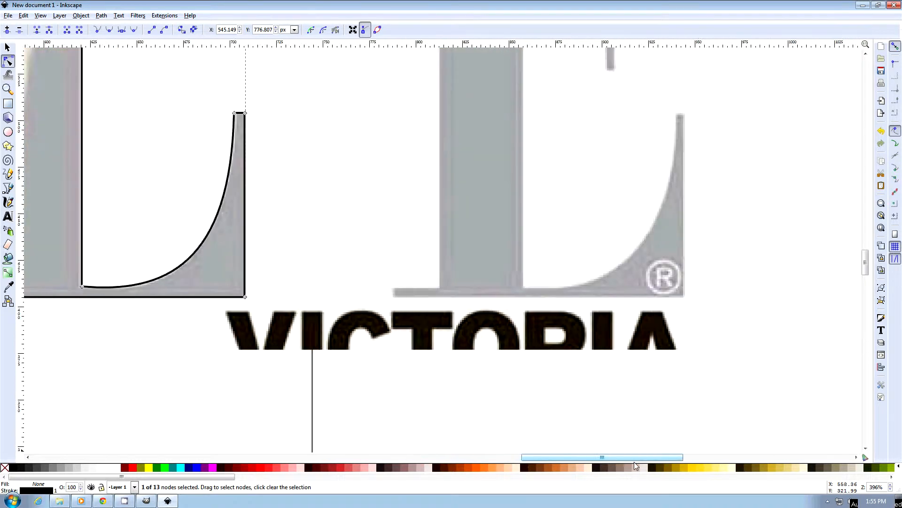
# - Trace a closed straight-edged outline around the E's corners, with diagonals across curved serifs
pyautogui.scroll(-3)
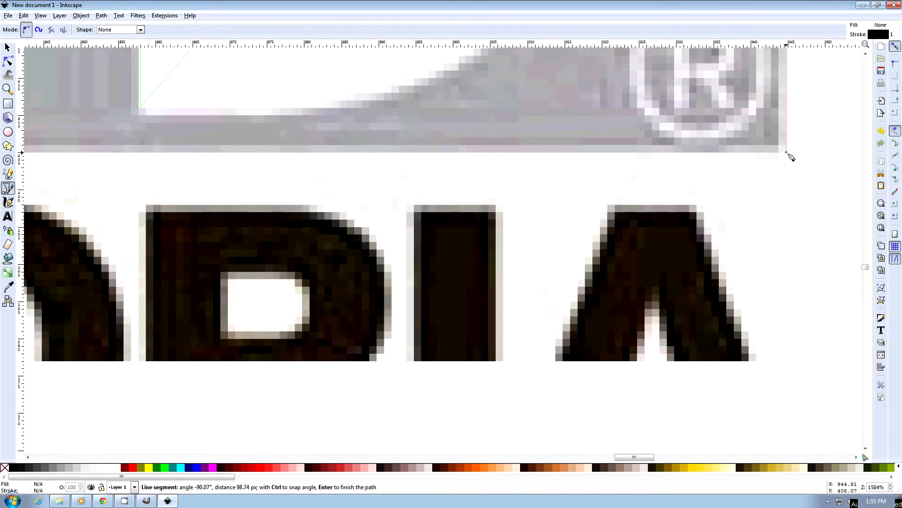
pyautogui.hscroll(-3)
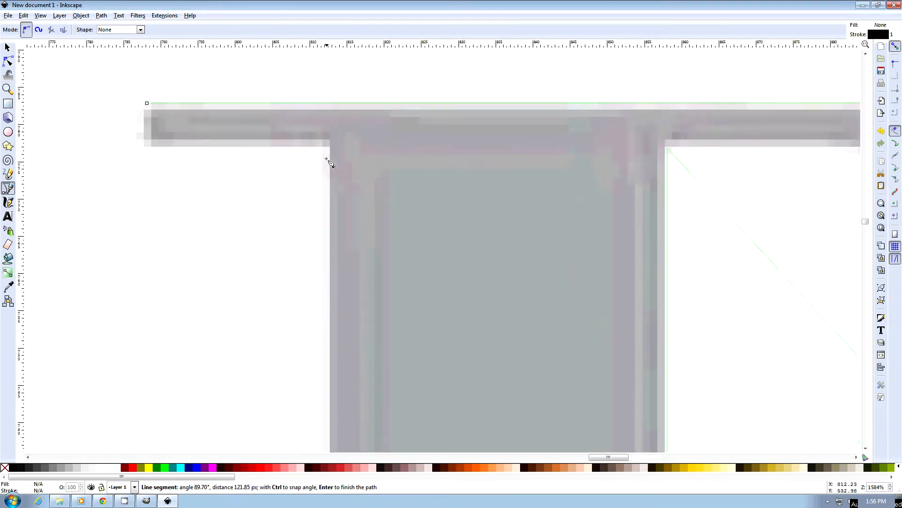
pyautogui.click(147, 198)
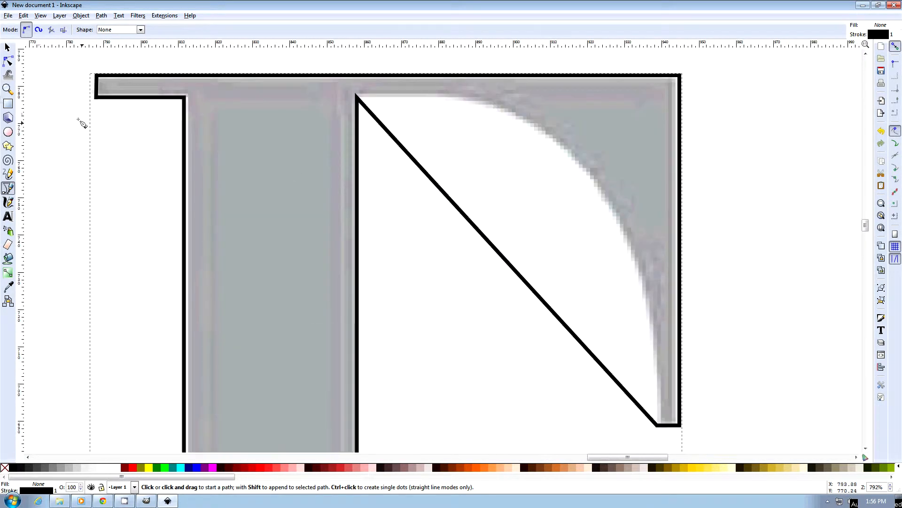
# - With the Node tool, curve each of the E's diagonal segments along its serifs
pyautogui.click(8, 61)
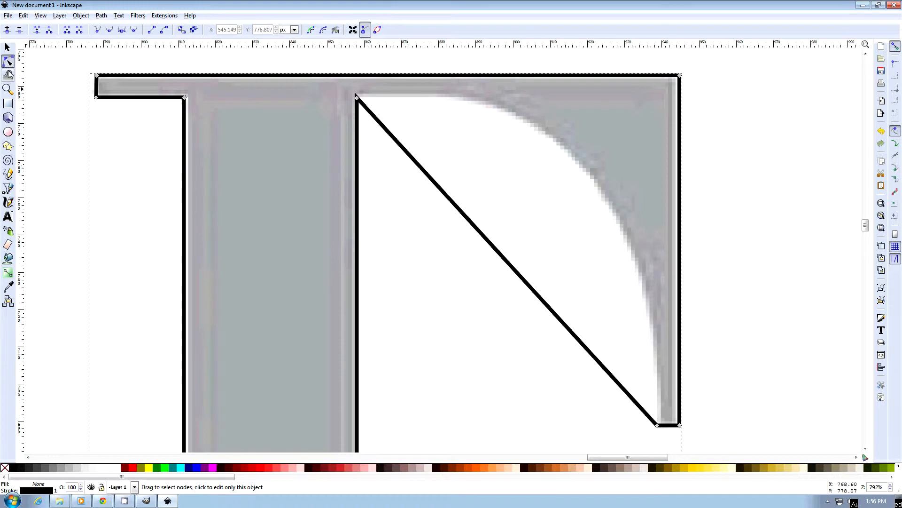
pyautogui.moveTo(490, 241)
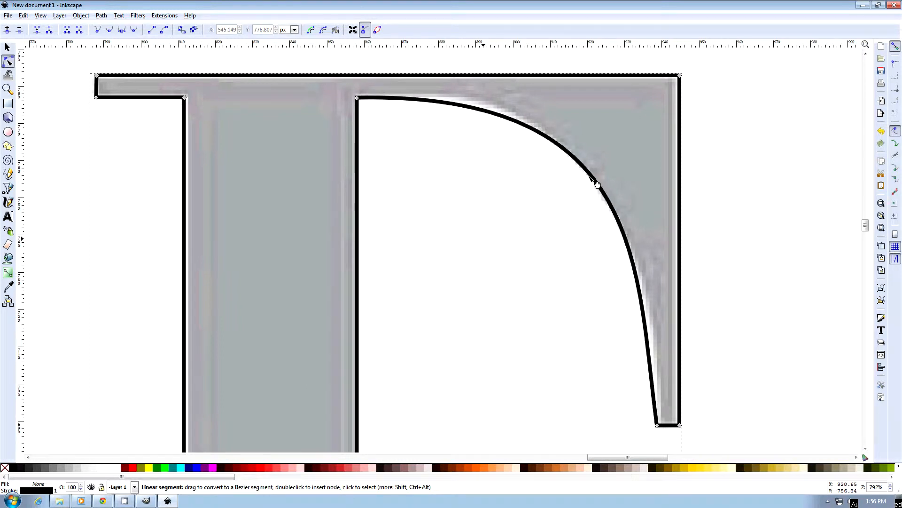
pyautogui.scroll(-3)
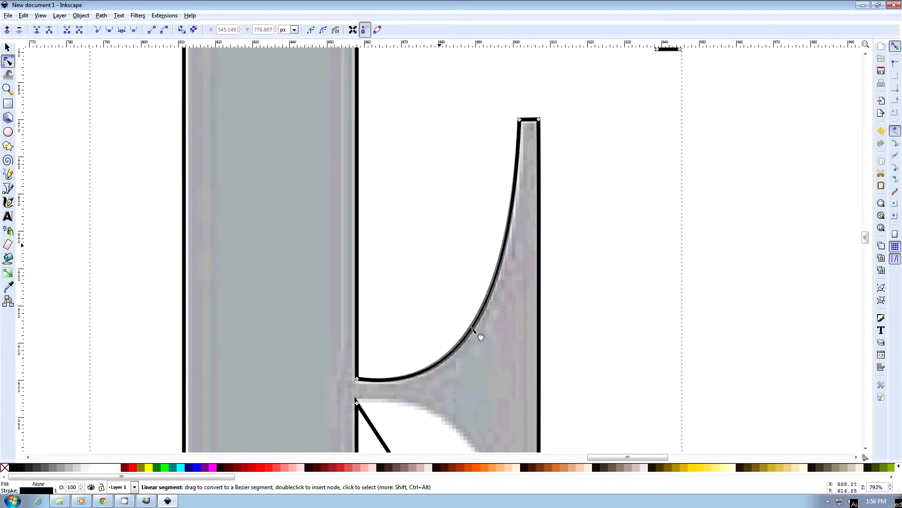
pyautogui.scroll(-3)
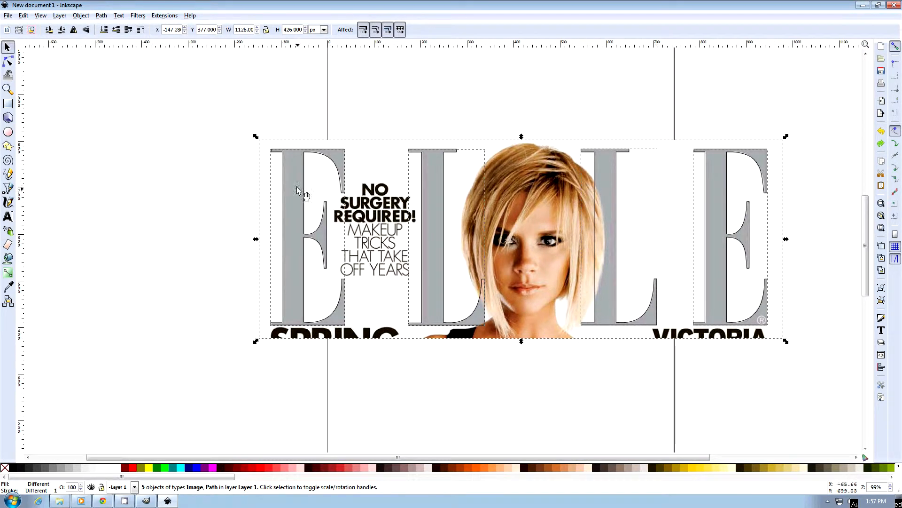
# - Group the cover photo with the traced letter paths from the Object menu
pyautogui.click(80, 15)
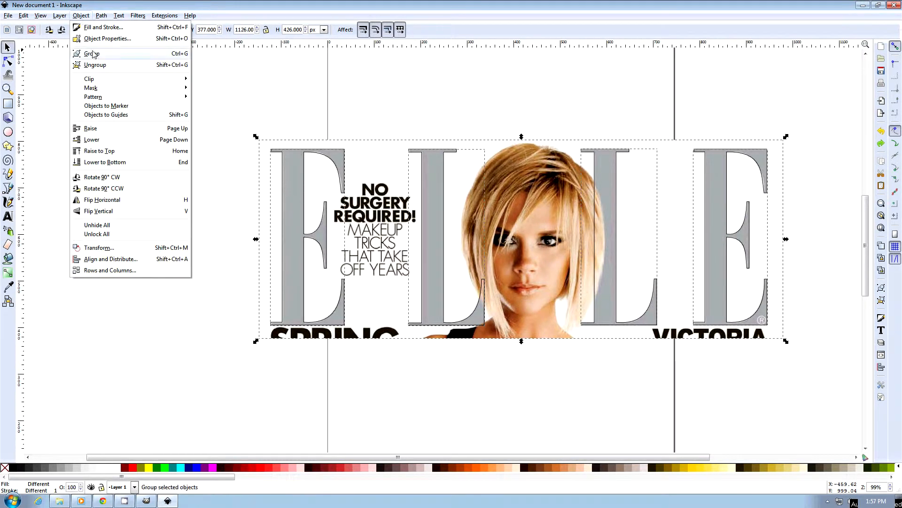
pyautogui.click(91, 53)
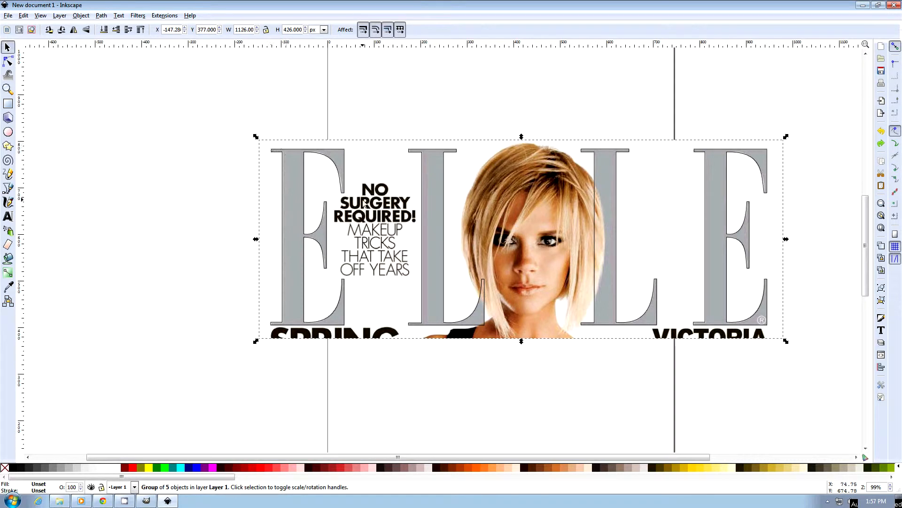
pyautogui.moveTo(460, 236)
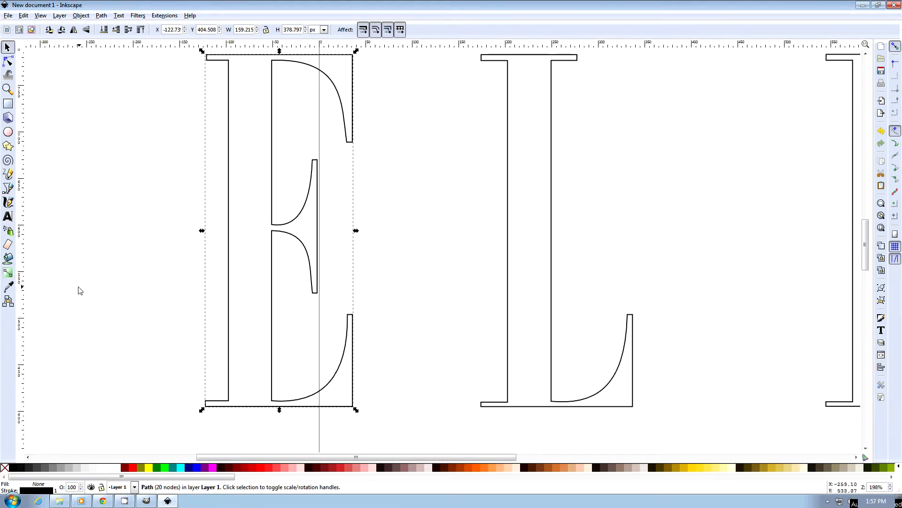
pyautogui.moveTo(8, 468)
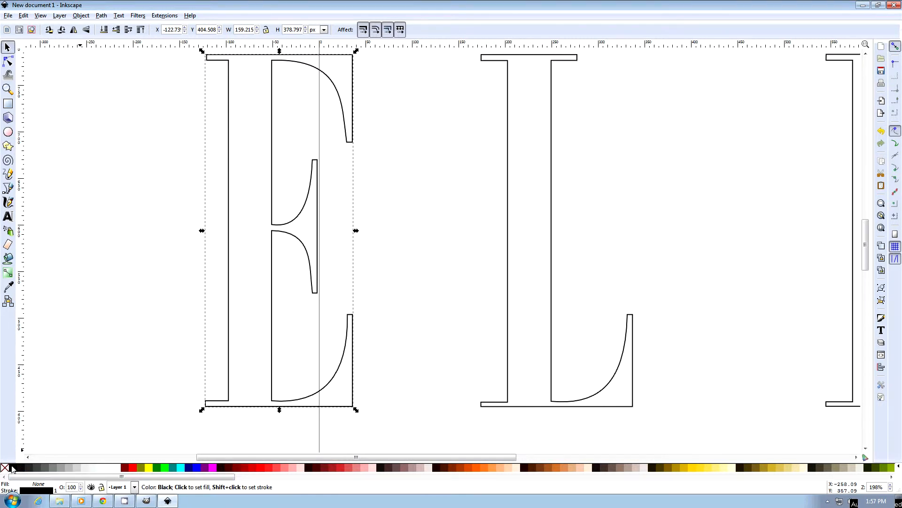
# - Fill each traced letter outline, including both E's, with the black swatch
pyautogui.click(9, 468)
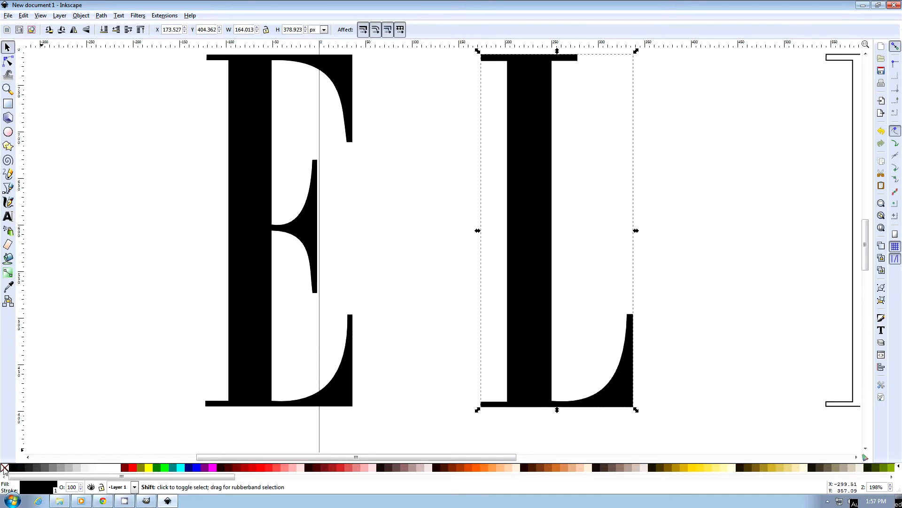
pyautogui.hscroll(3)
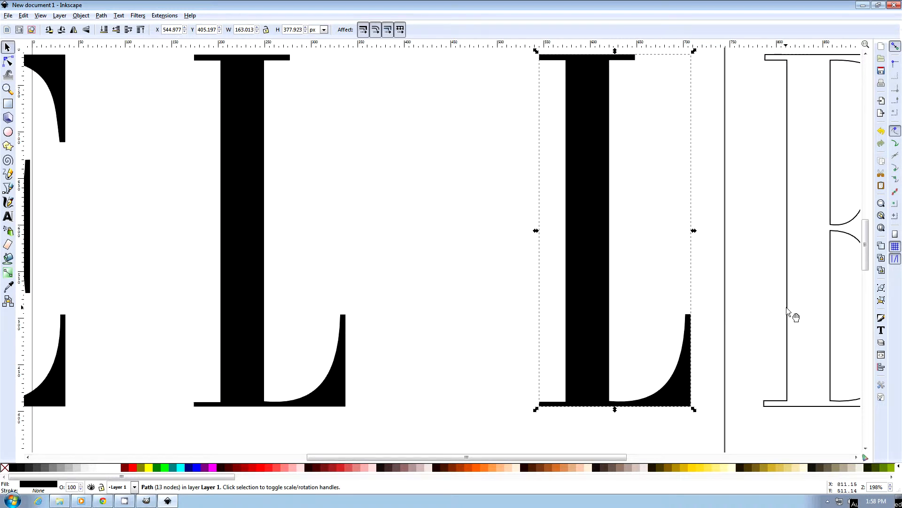
pyautogui.click(811, 230)
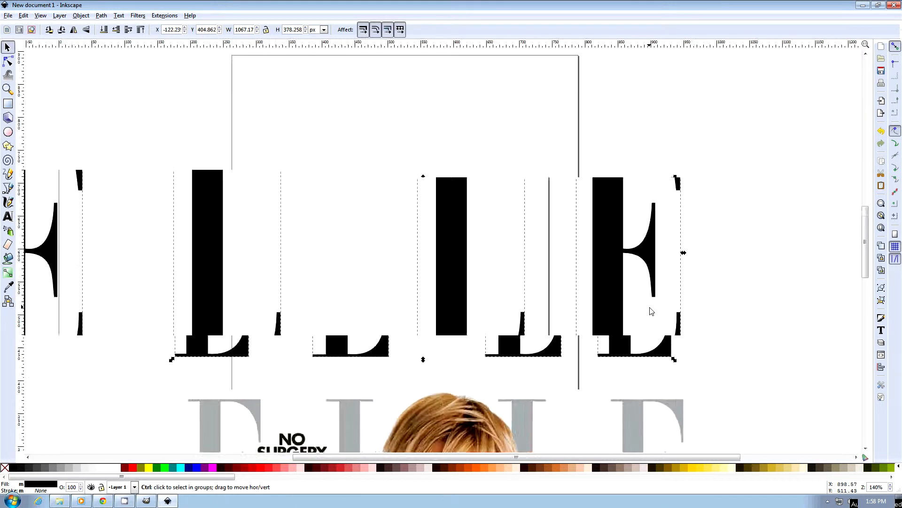
pyautogui.scroll(-3)
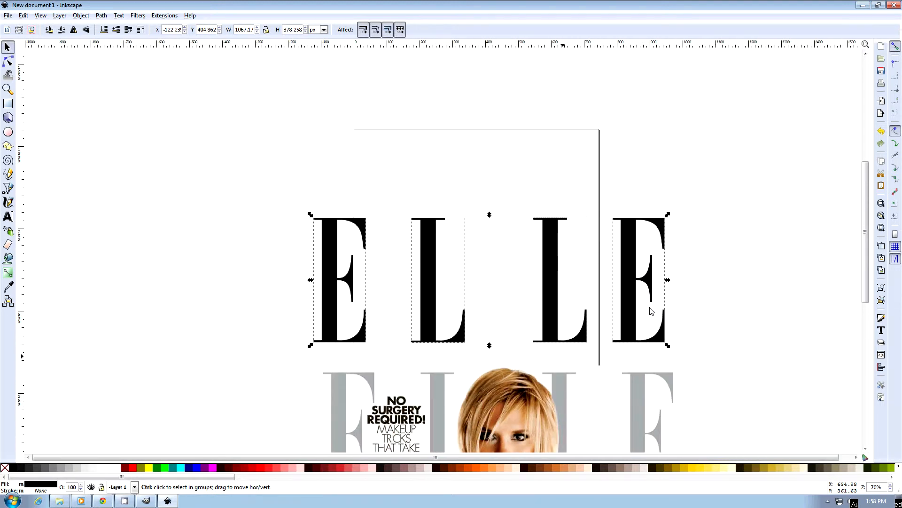
pyautogui.scroll(-3)
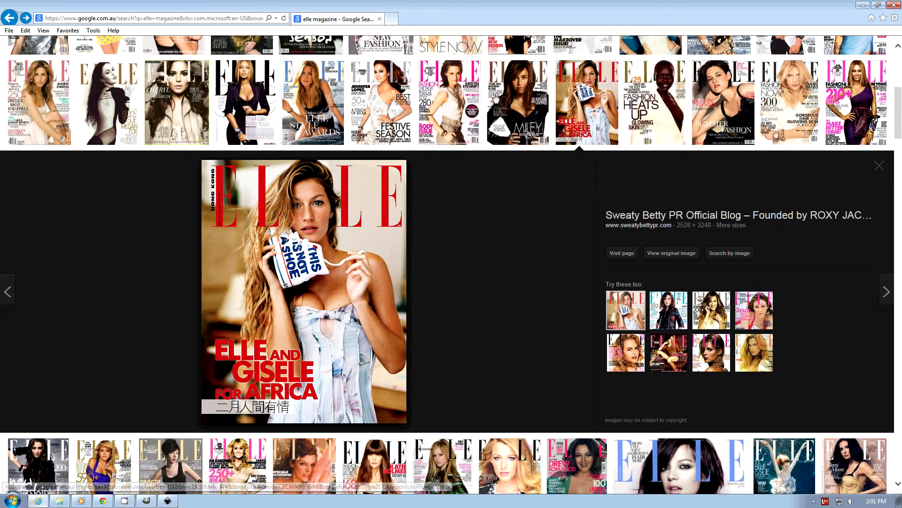
pyautogui.scroll(3)
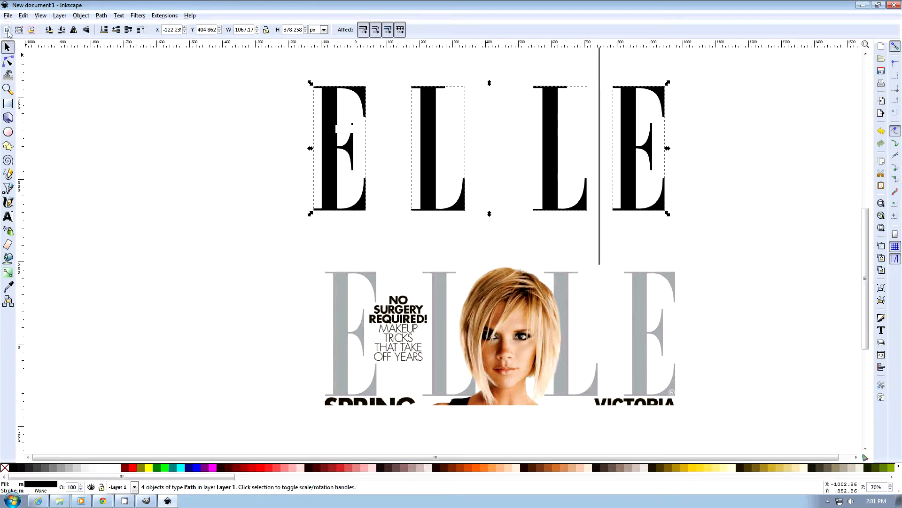
# - Group the four black letter paths into one object from the Object menu
pyautogui.click(81, 15)
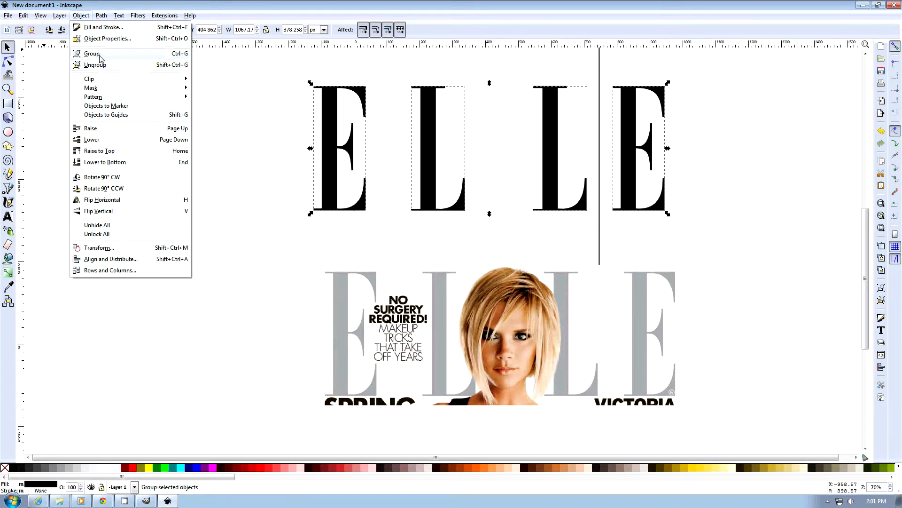
pyautogui.click(92, 53)
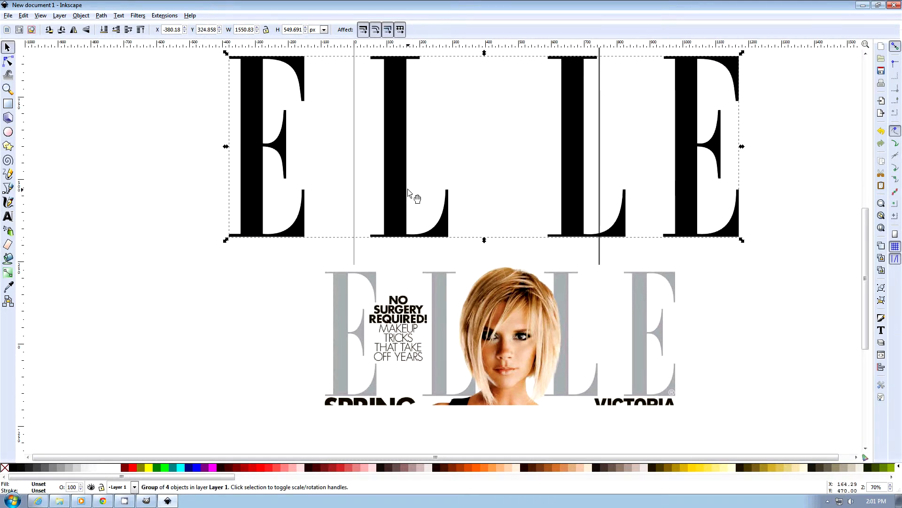
# - Set the bitmap export to save as 'elle logo' in F:\tutorial\photos
pyautogui.click(8, 15)
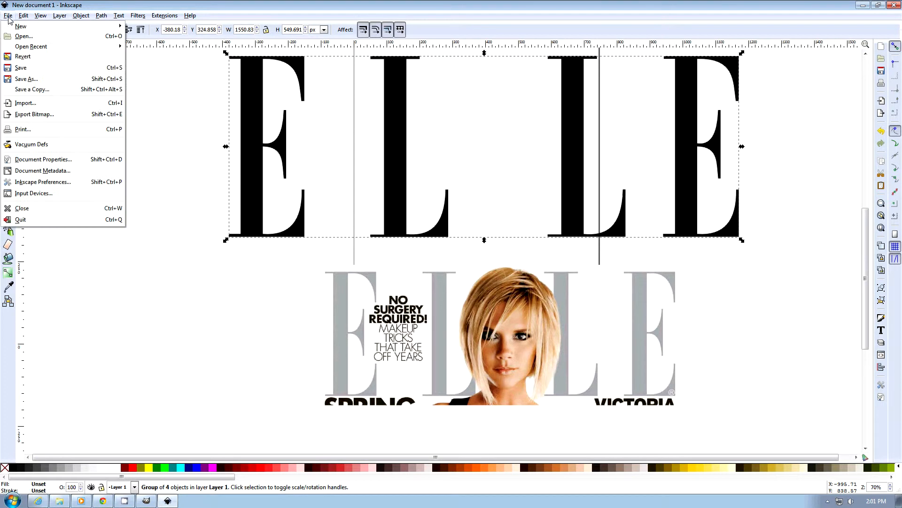
pyautogui.click(34, 114)
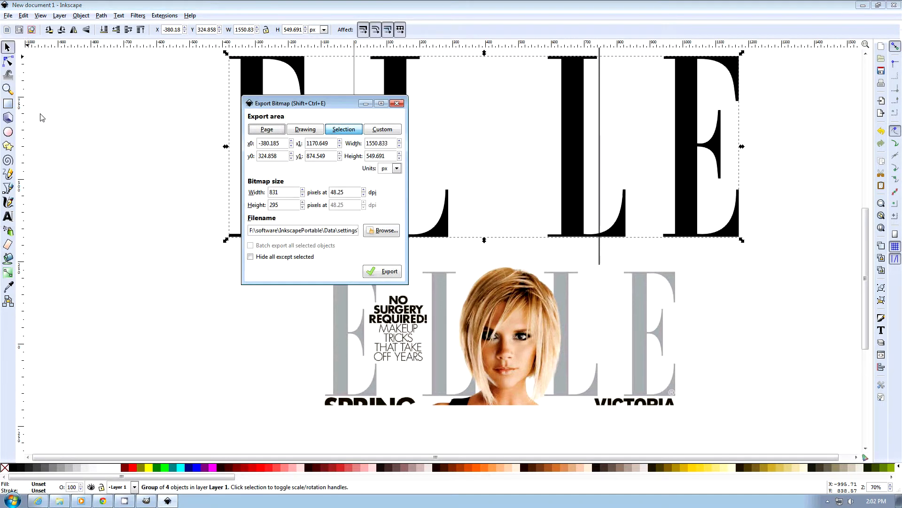
pyautogui.moveTo(384, 231)
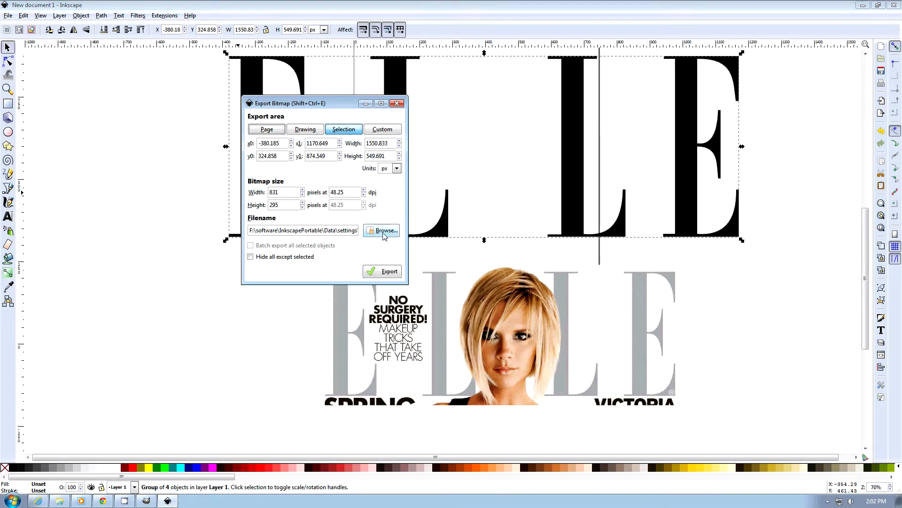
pyautogui.click(385, 230)
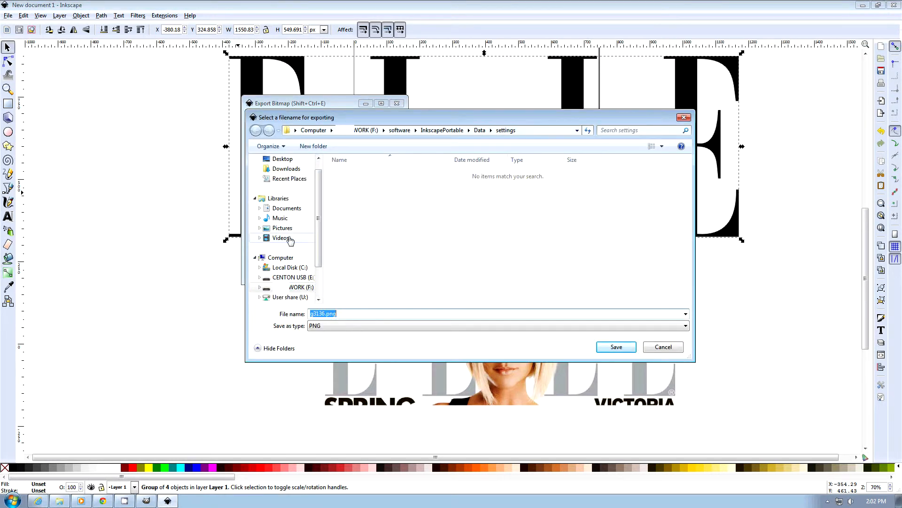
pyautogui.click(302, 287)
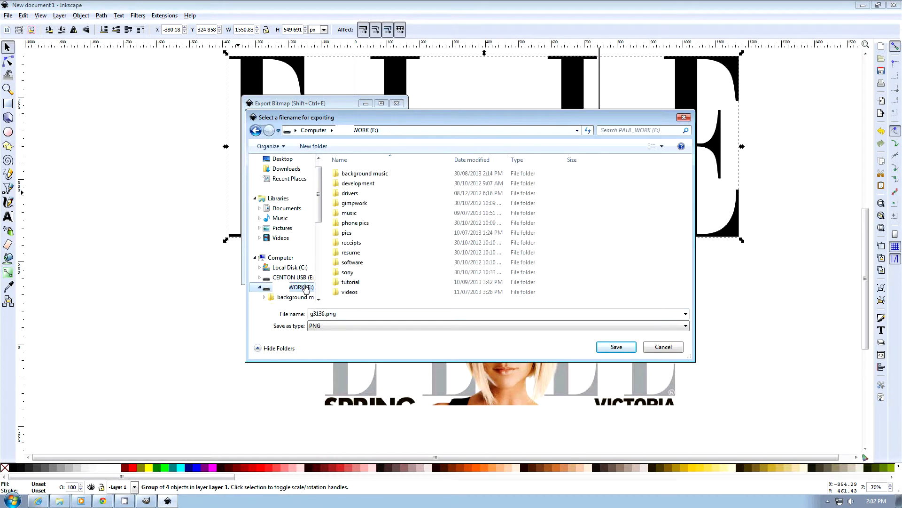
pyautogui.doubleClick(349, 282)
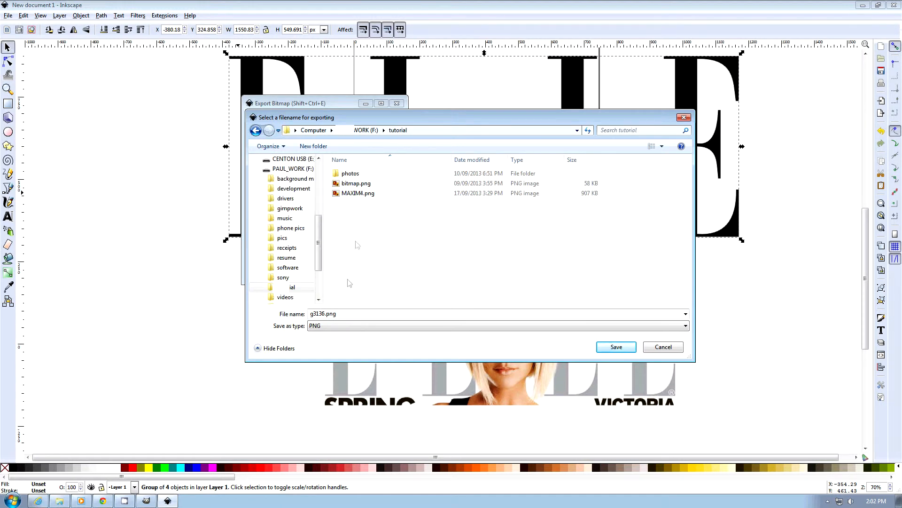
pyautogui.doubleClick(350, 173)
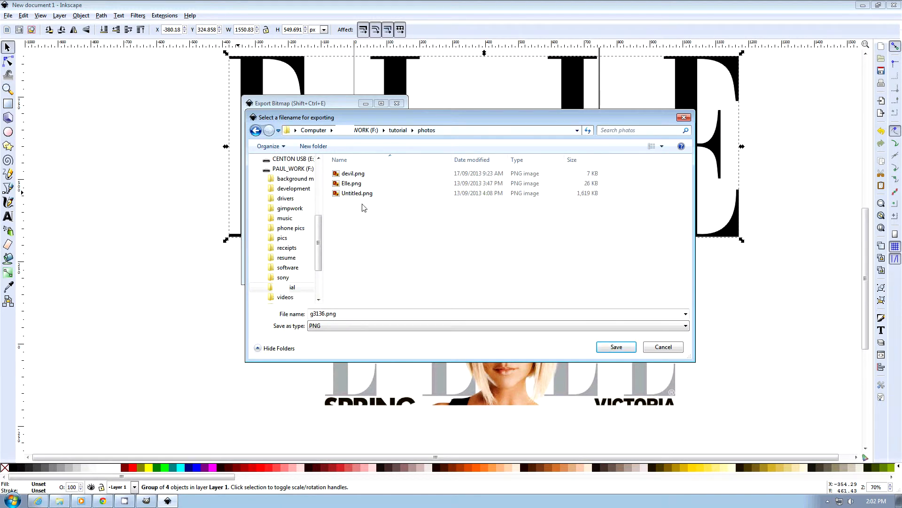
pyautogui.tripleClick(322, 313)
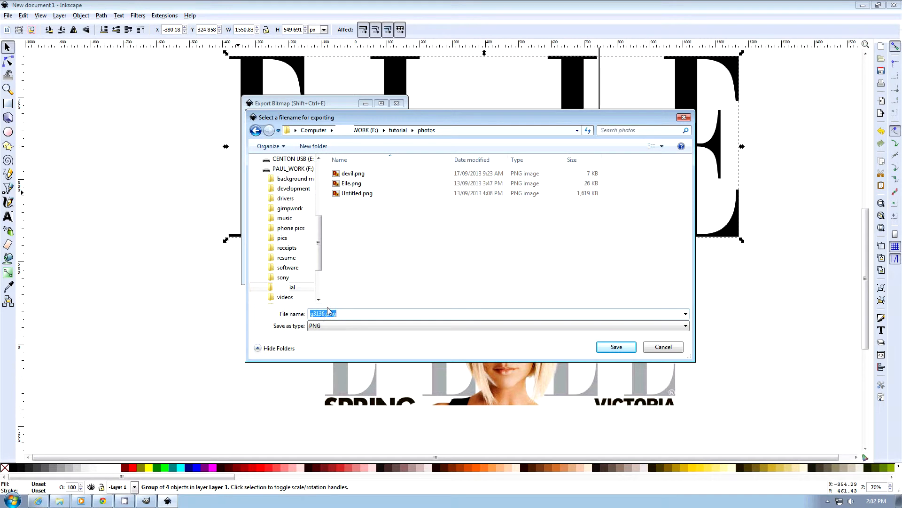
pyautogui.write('elle logo')
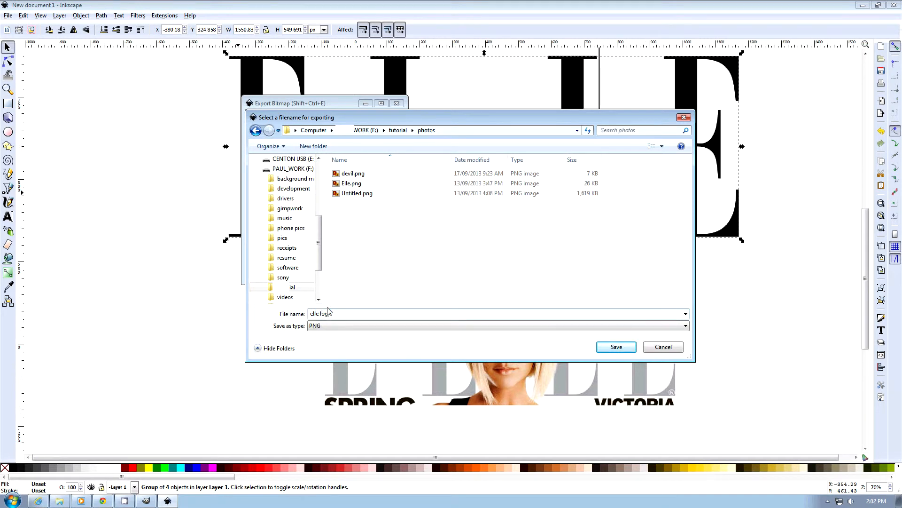
pyautogui.click(615, 346)
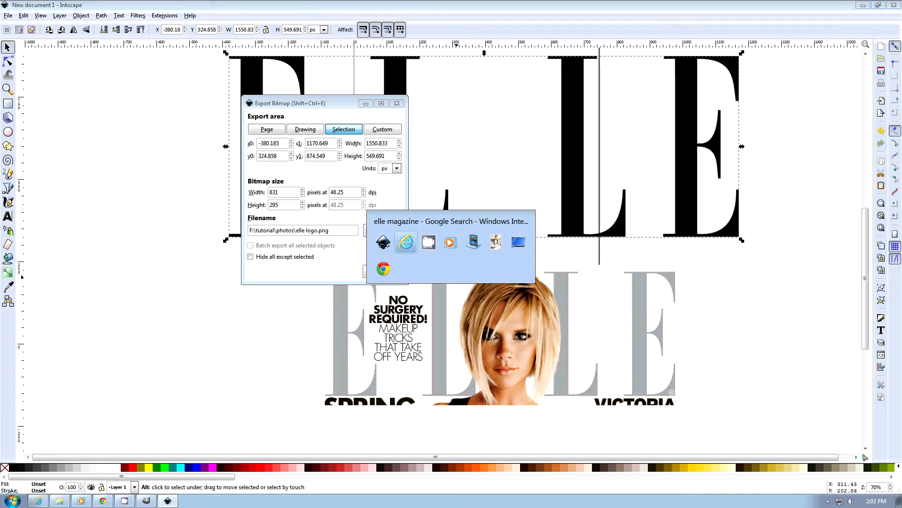
pyautogui.moveTo(429, 241)
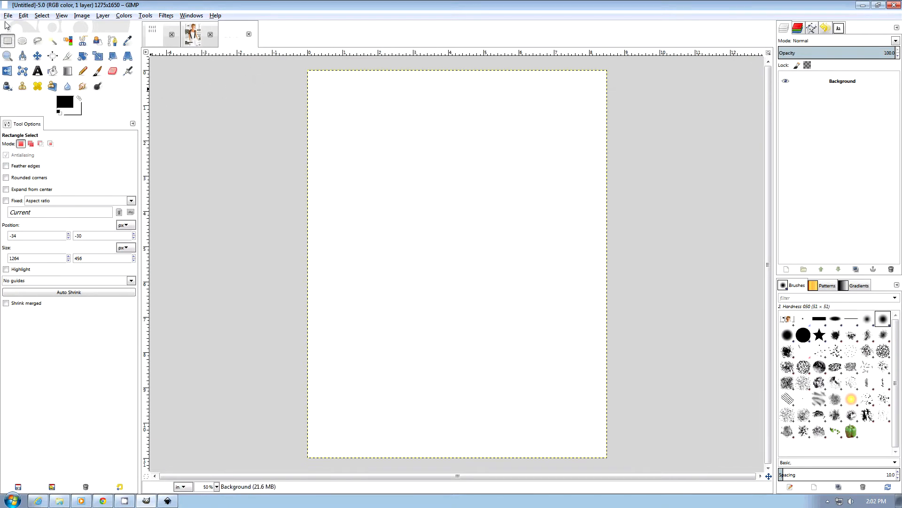
# - Open the exported elle logo image from the photos folder via the File menu
pyautogui.click(8, 15)
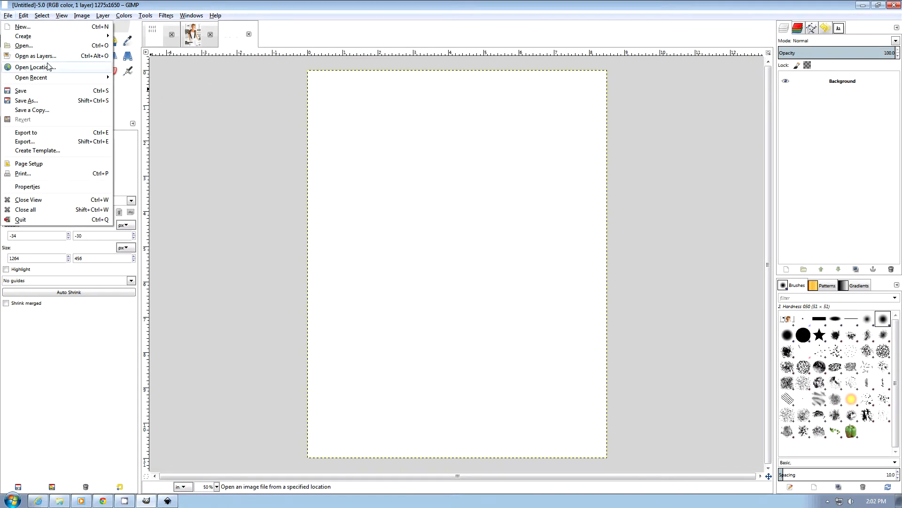
pyautogui.click(23, 45)
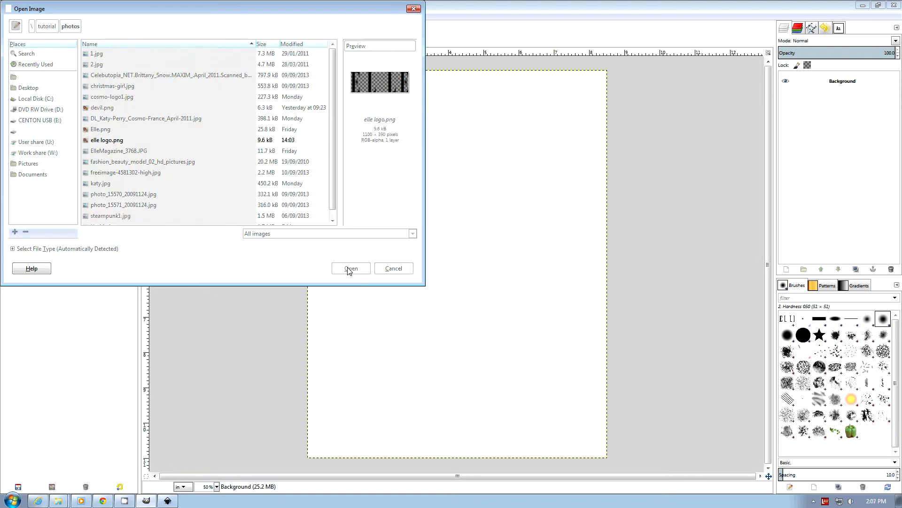
pyautogui.click(350, 268)
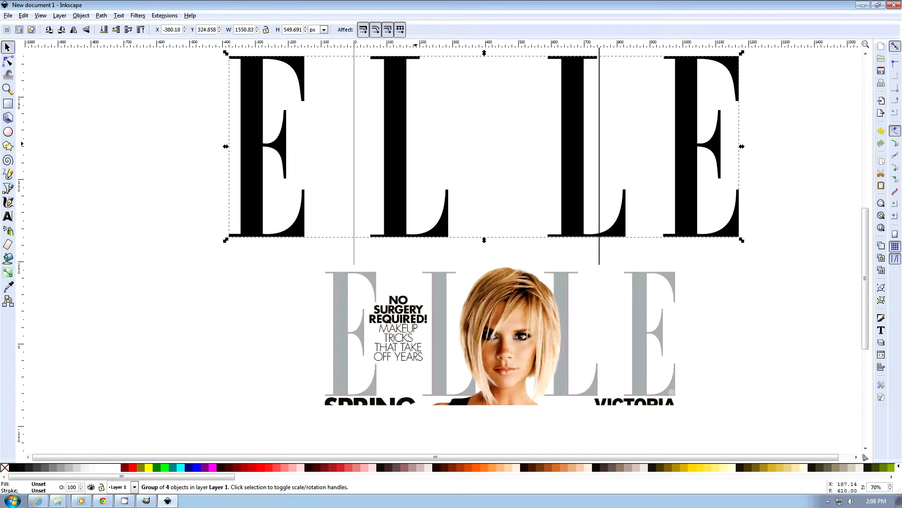
pyautogui.moveTo(100, 426)
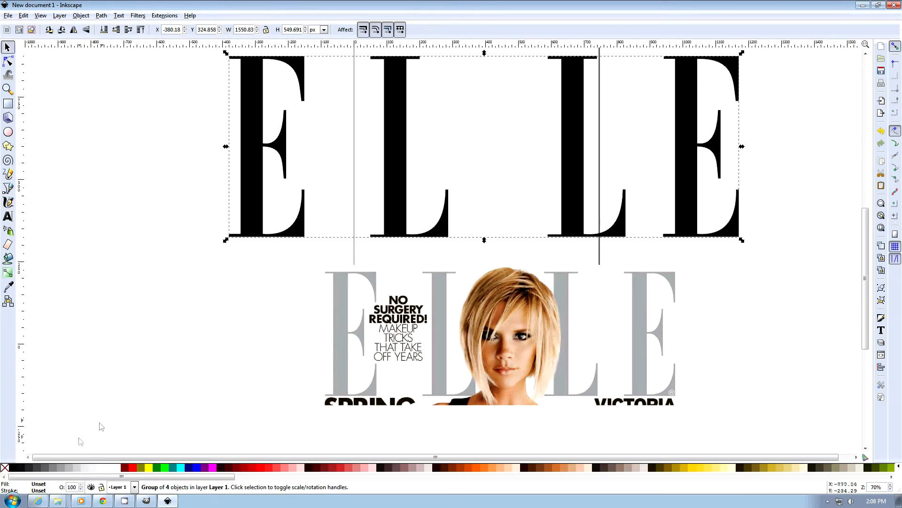
pyautogui.moveTo(69, 469)
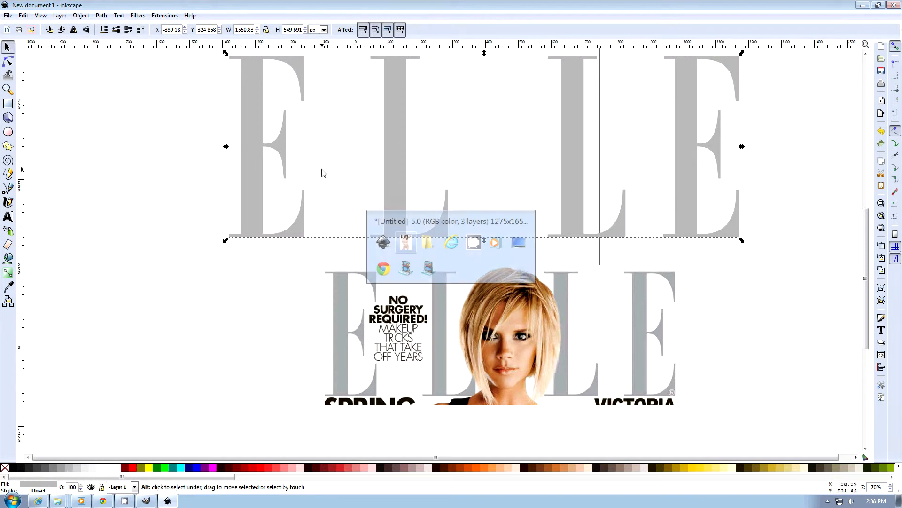
# - Switch to the GIMP window showing the black ELLE logo above the portrait
pyautogui.click(405, 242)
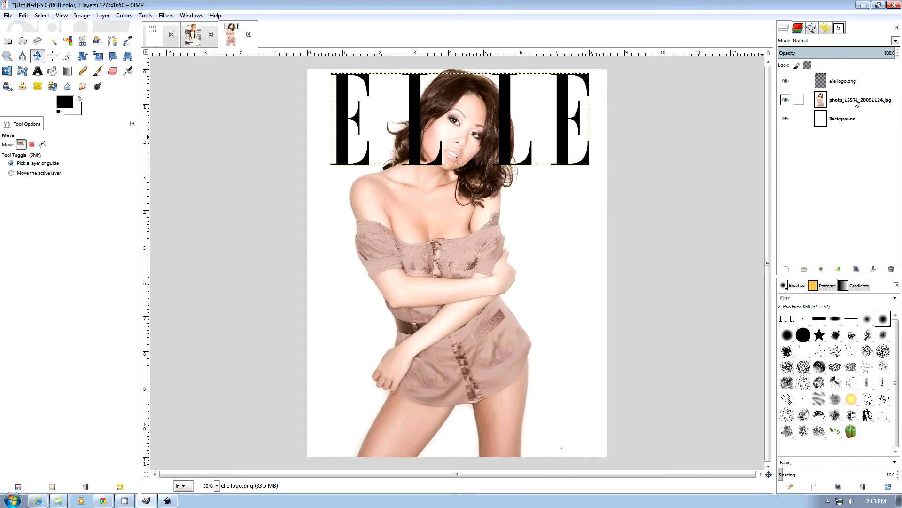
# - Add a white, fully opaque layer mask to the elle logo.png layer
pyautogui.click(843, 81)
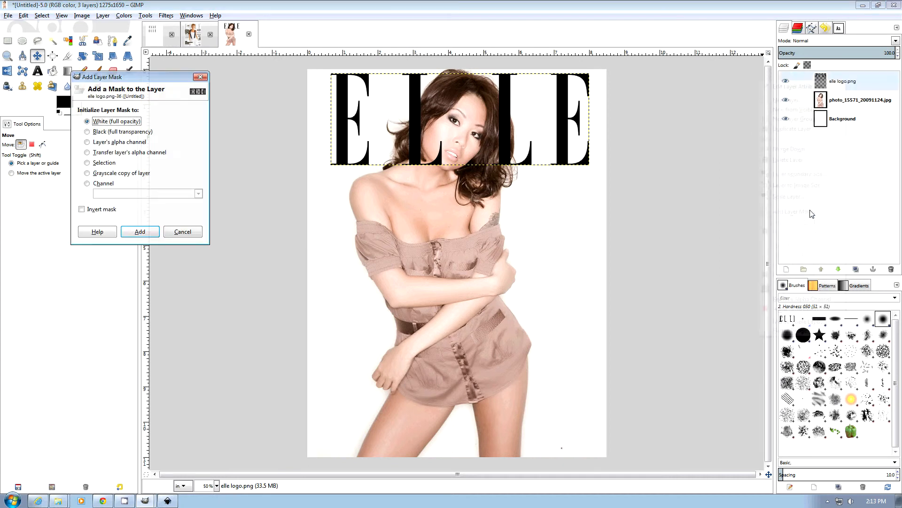
pyautogui.click(140, 231)
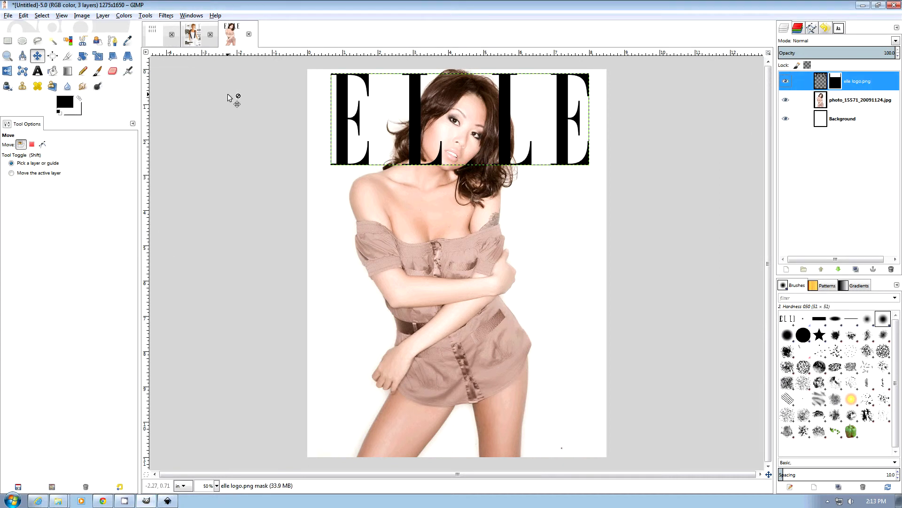
pyautogui.click(96, 71)
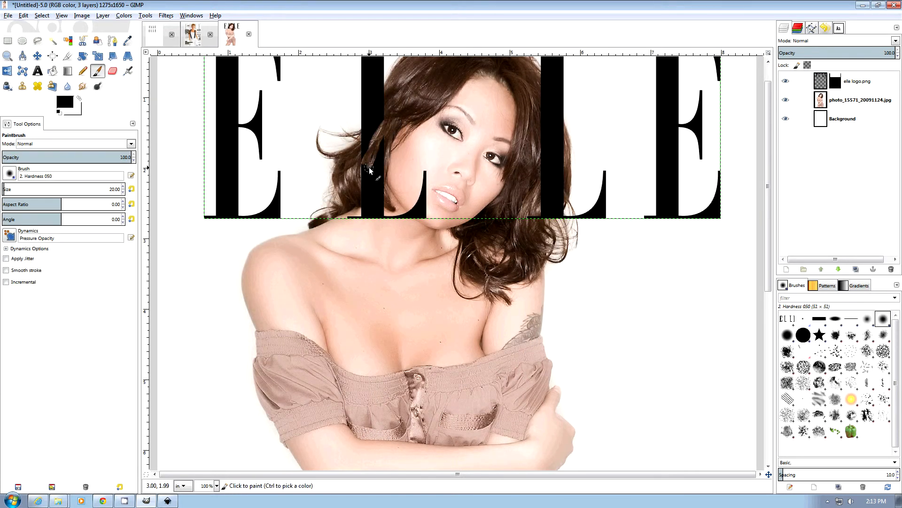
pyautogui.moveTo(369, 133)
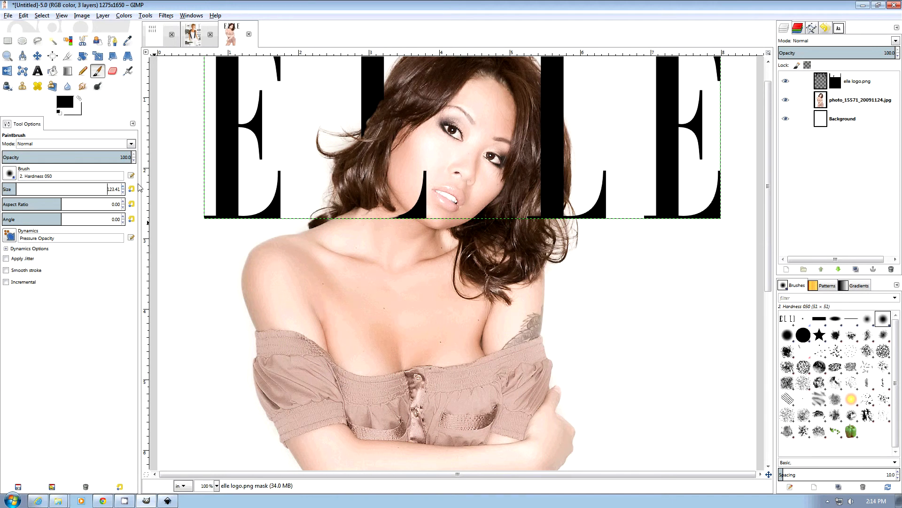
# - Paint black on the mask where the third letter overlaps the model's hair
pyautogui.click(557, 208)
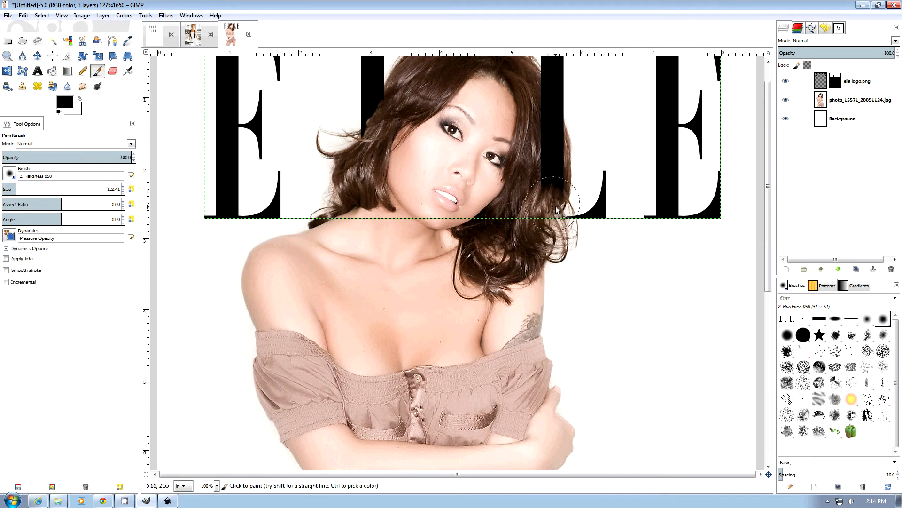
pyautogui.moveTo(535, 132)
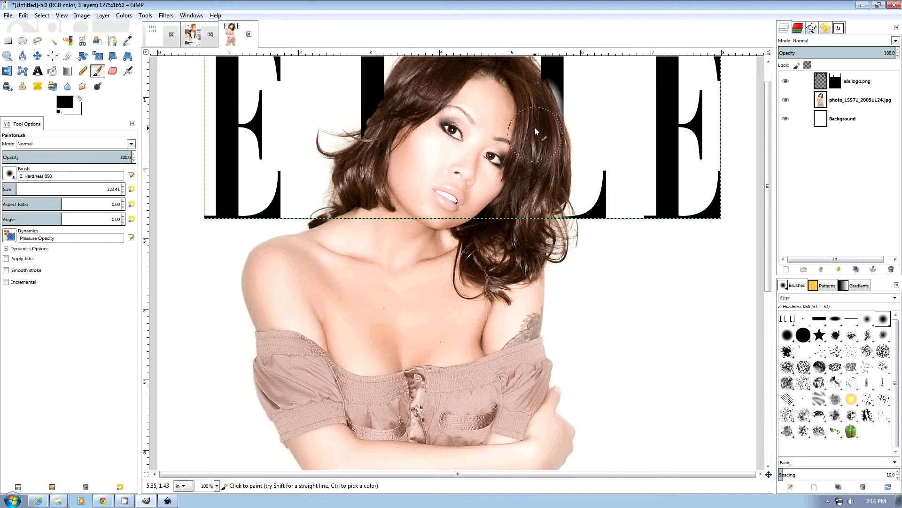